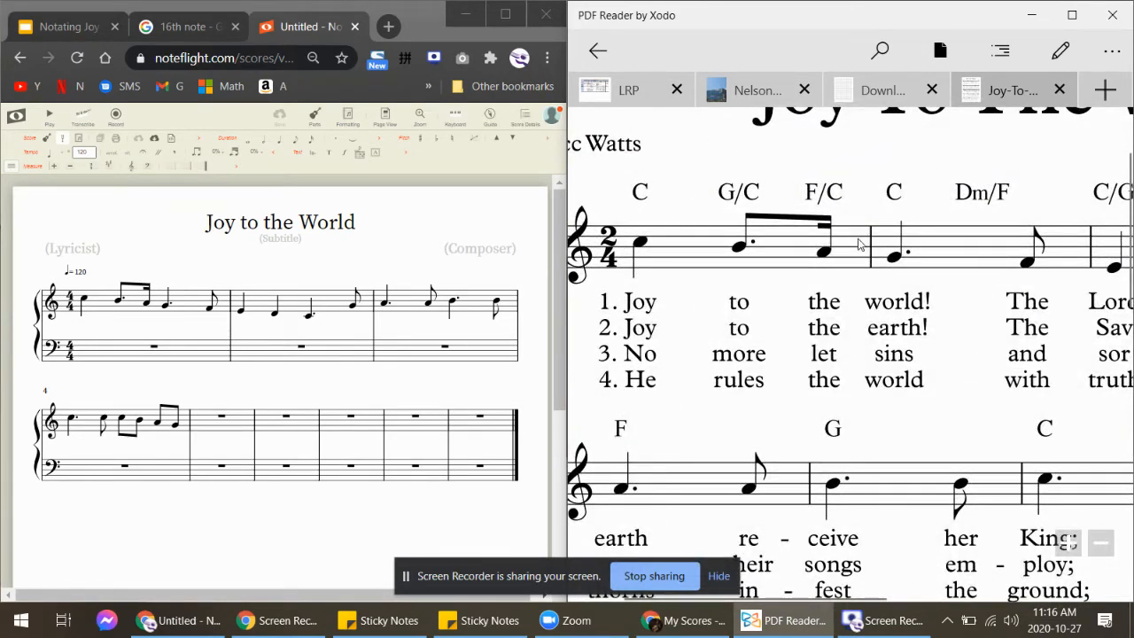
- Scroll down to the bass staff and select the rest in bass measure 1 for chord entry
scroll("down", 3)
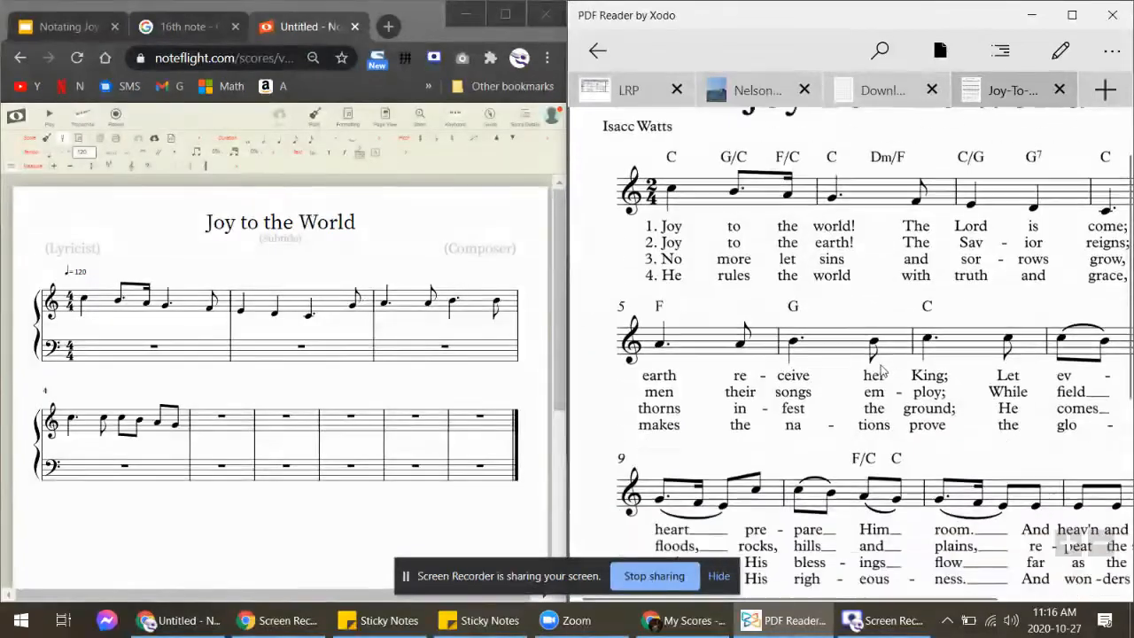
scroll("down", 3)
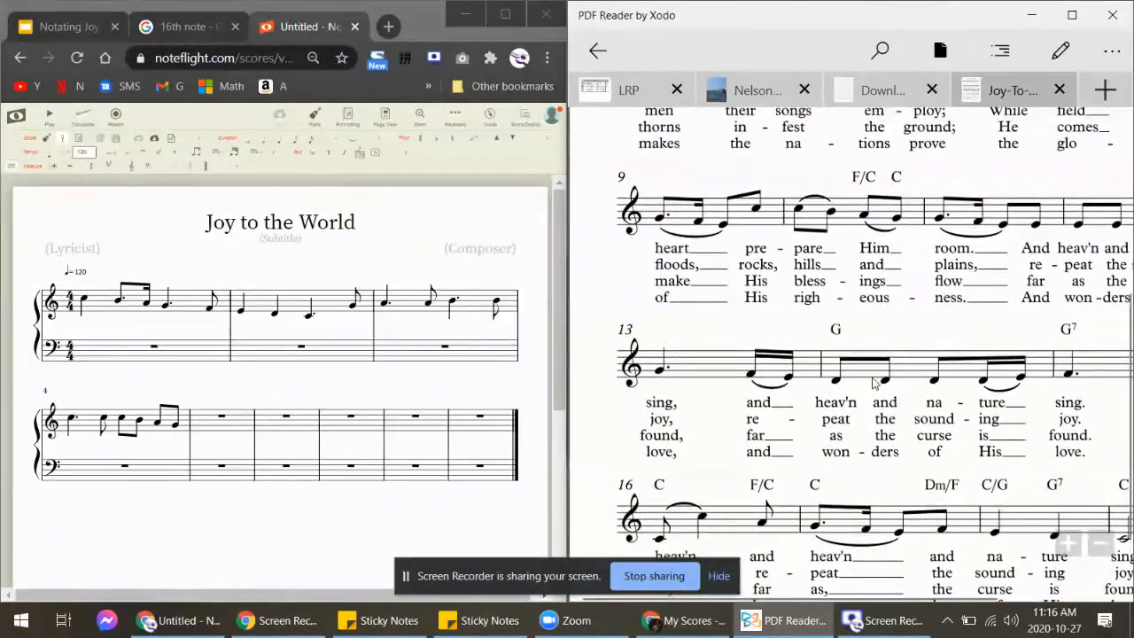
scroll("down", 3)
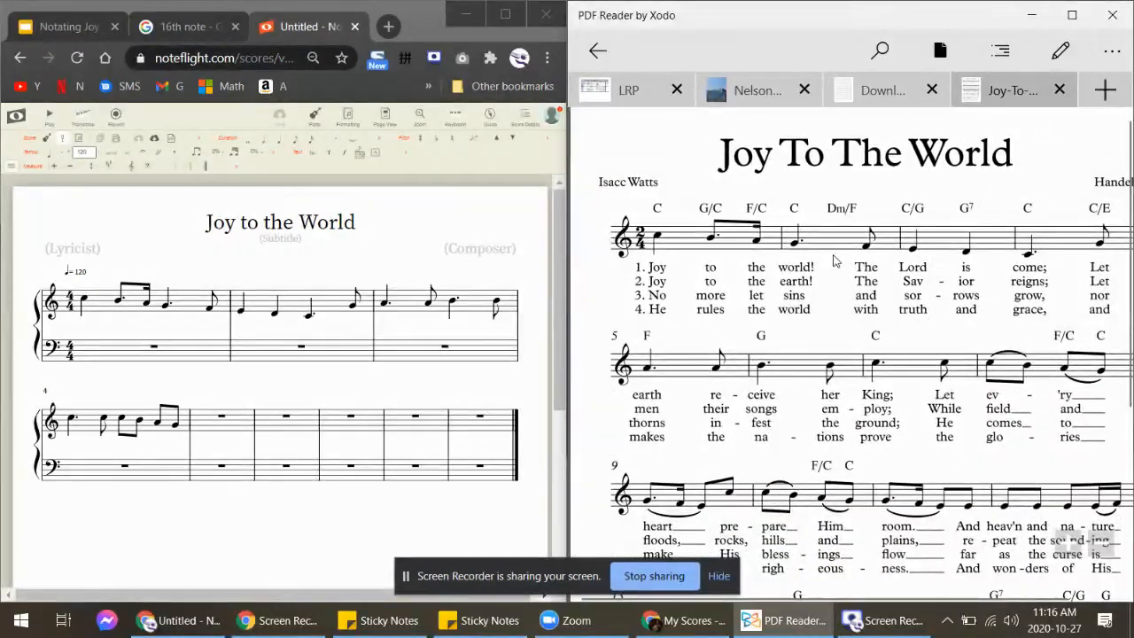
left_click(141, 345)
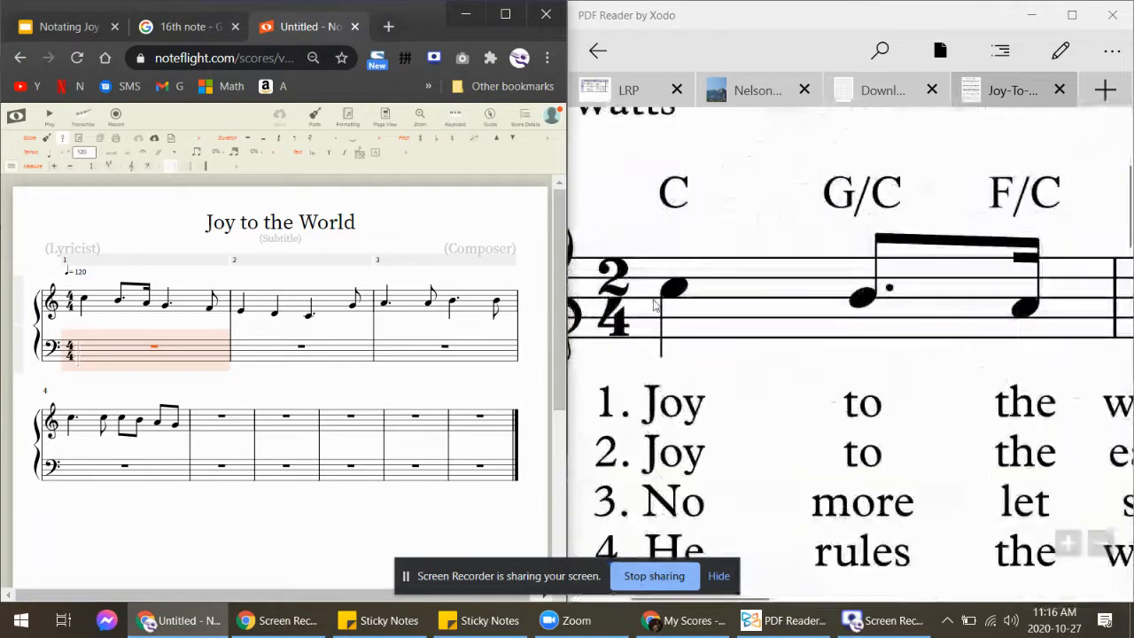
mouse_move(89, 357)
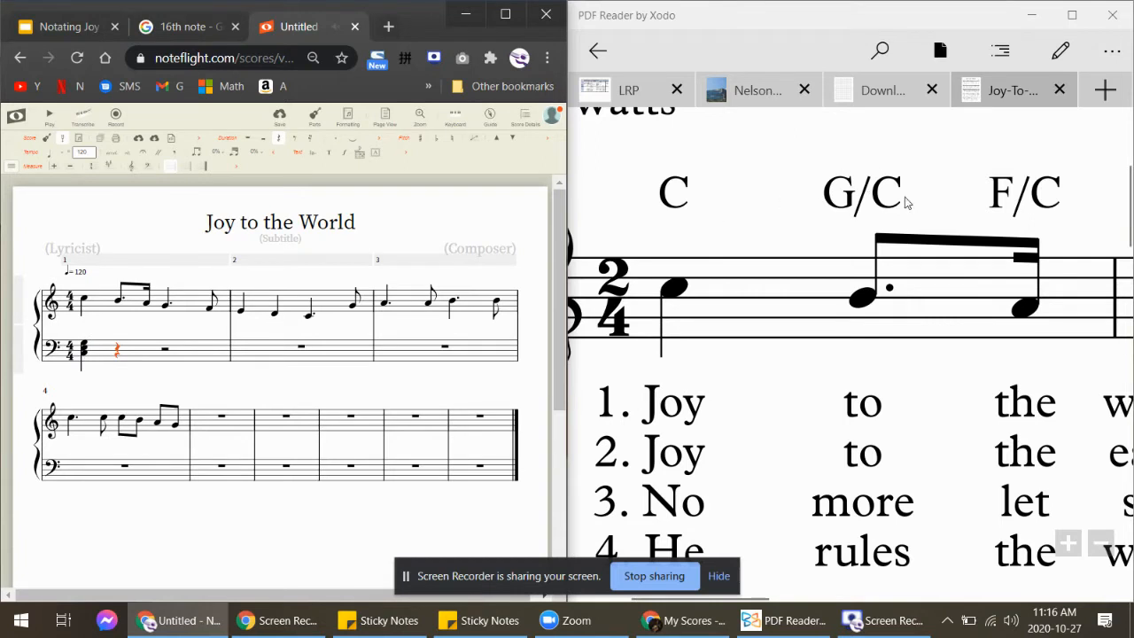
mouse_move(930, 188)
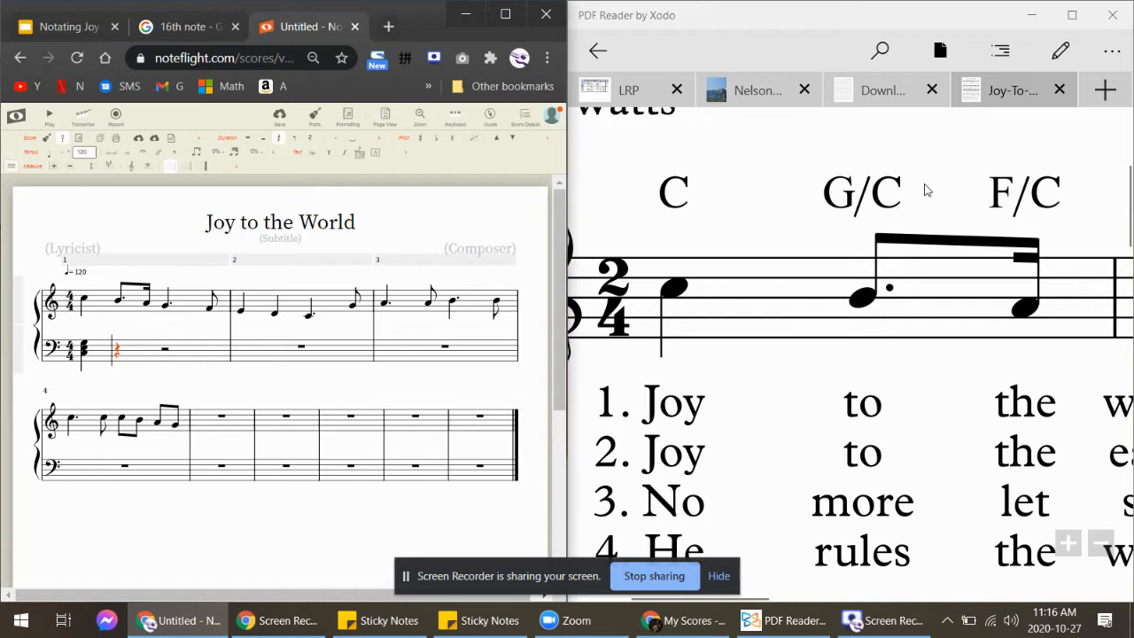
mouse_move(923, 189)
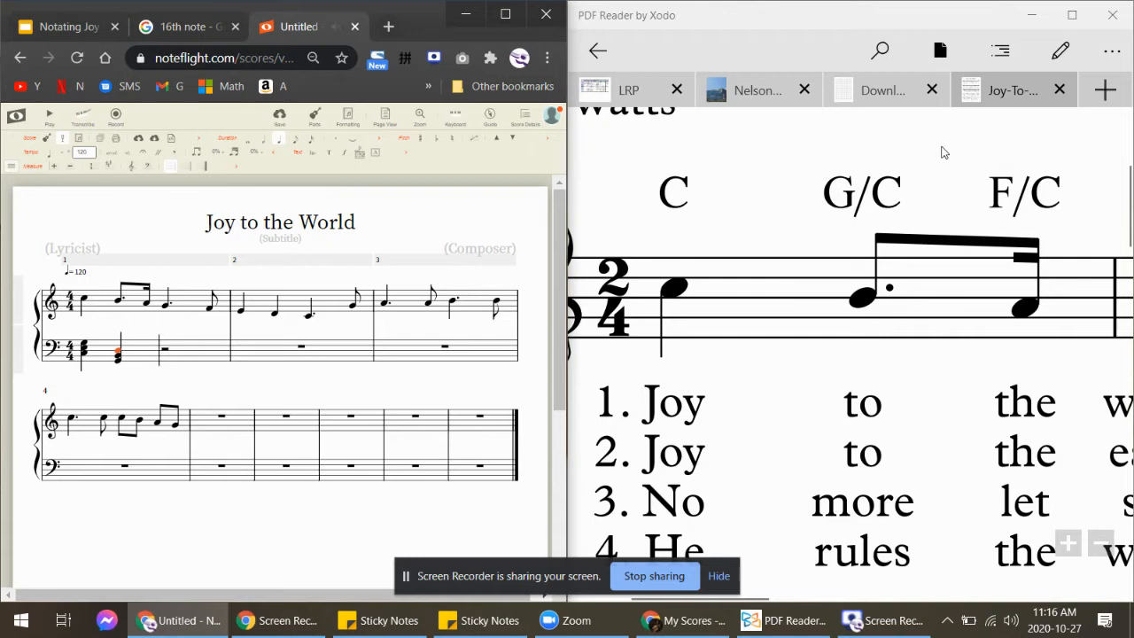
mouse_move(1057, 209)
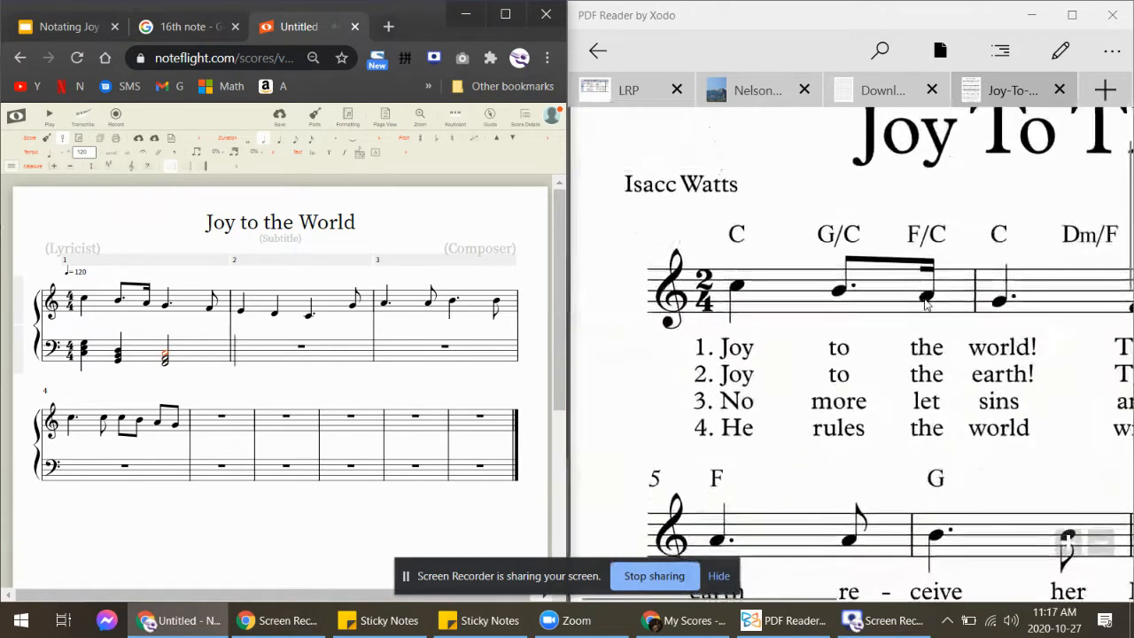
mouse_move(474, 376)
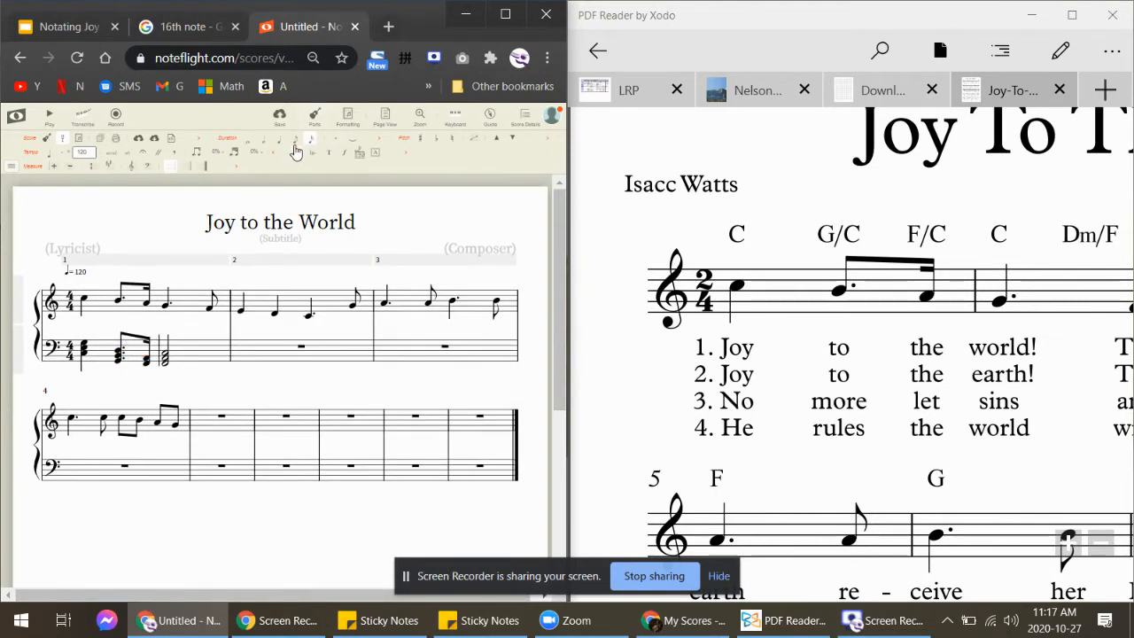
- Scroll down to bring the last chord of bass measure 1 into view
scroll("down", 3)
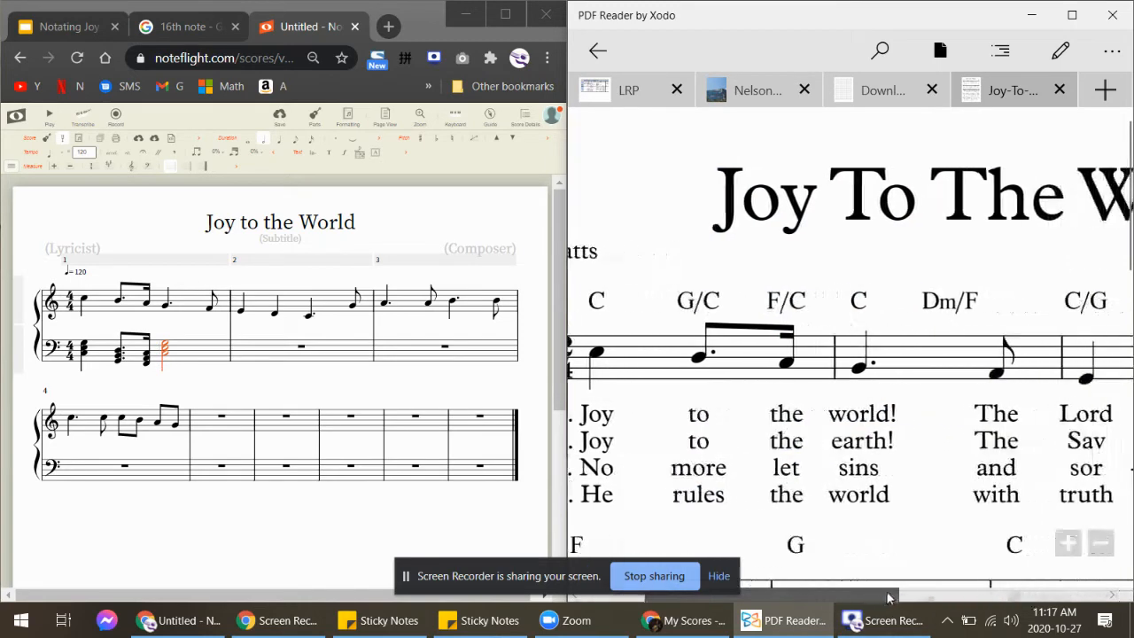
- Scroll right to bring bass measure 2 into view for the next chords
scroll("right", 3)
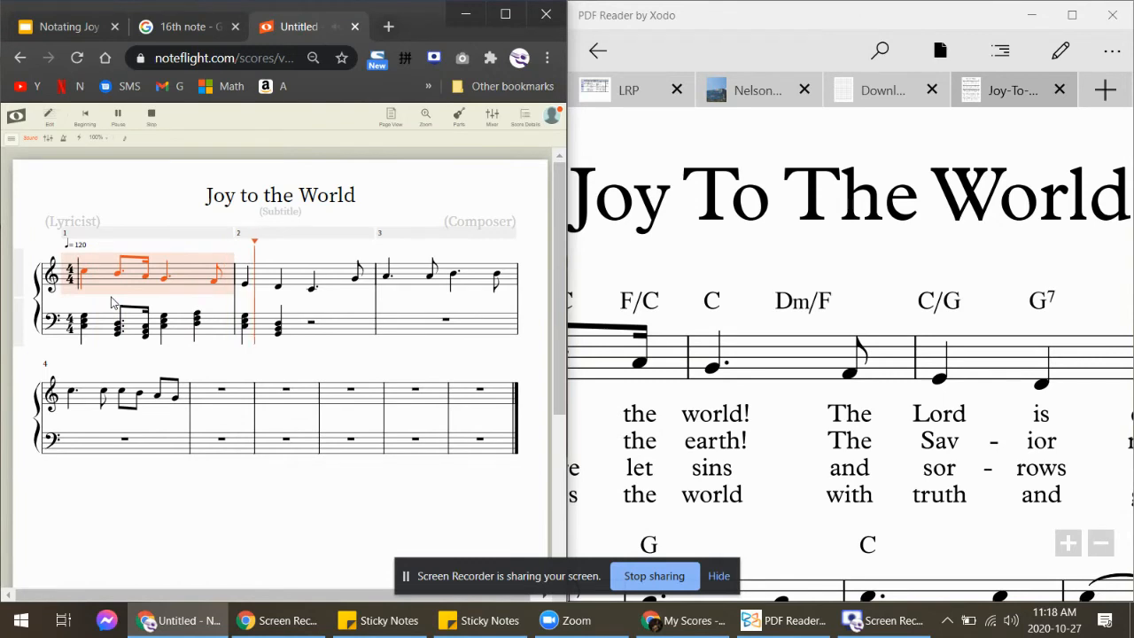
mouse_move(71, 334)
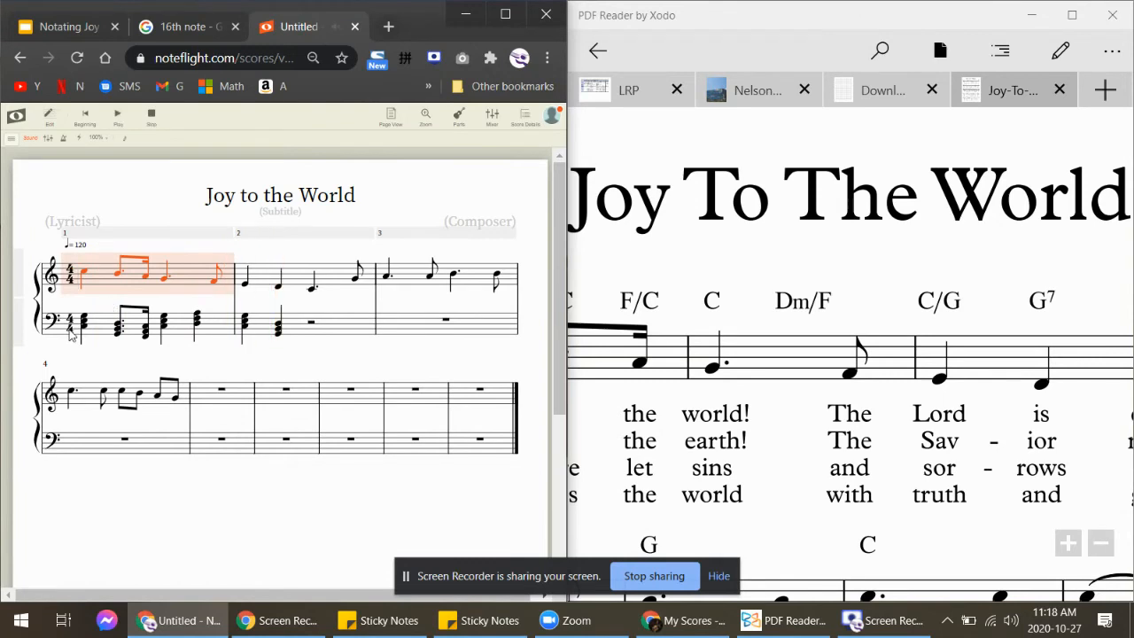
mouse_move(78, 307)
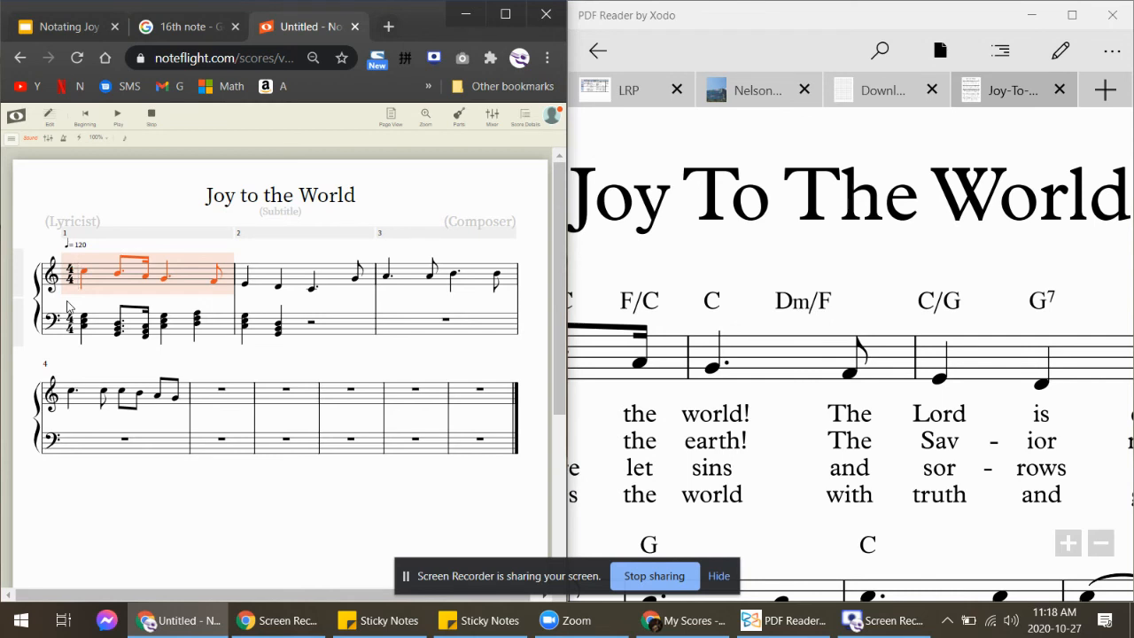
mouse_move(81, 304)
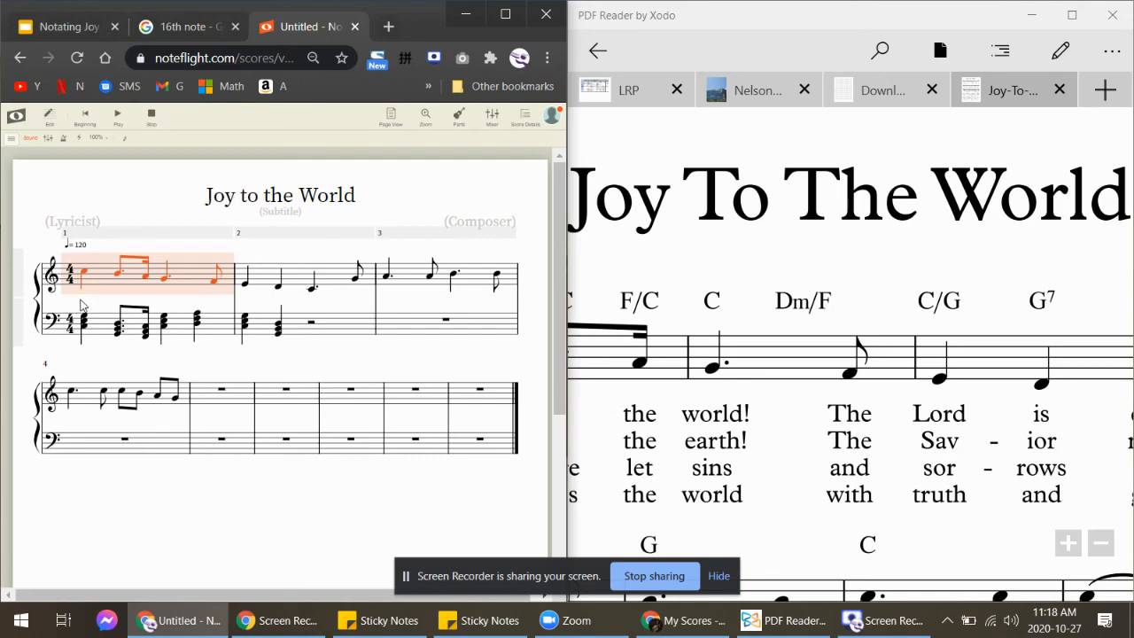
mouse_move(923, 328)
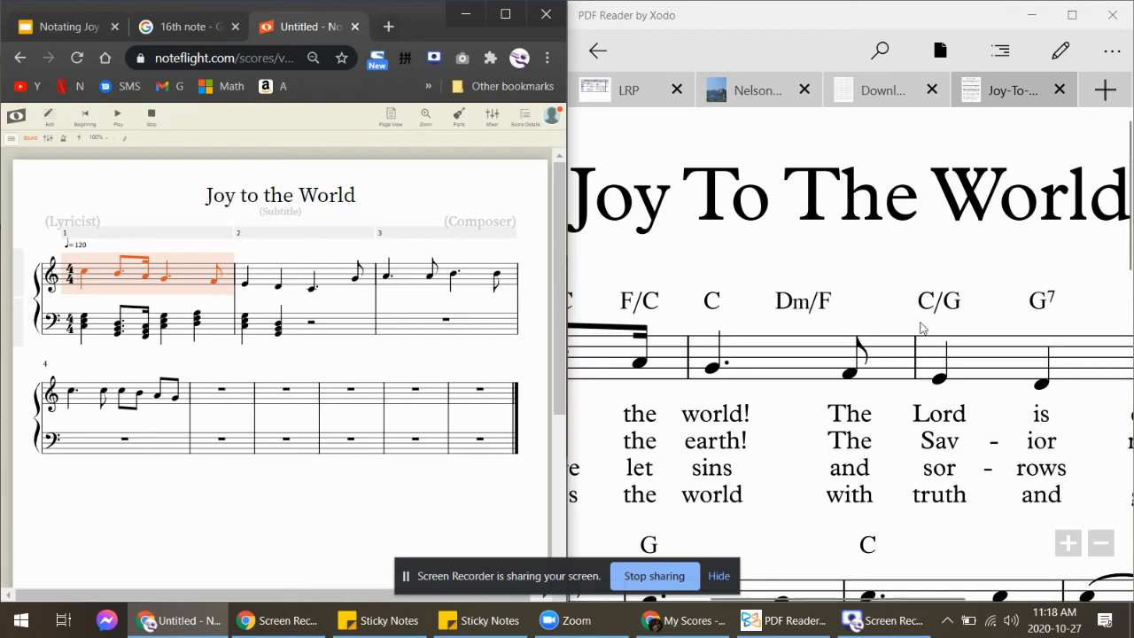